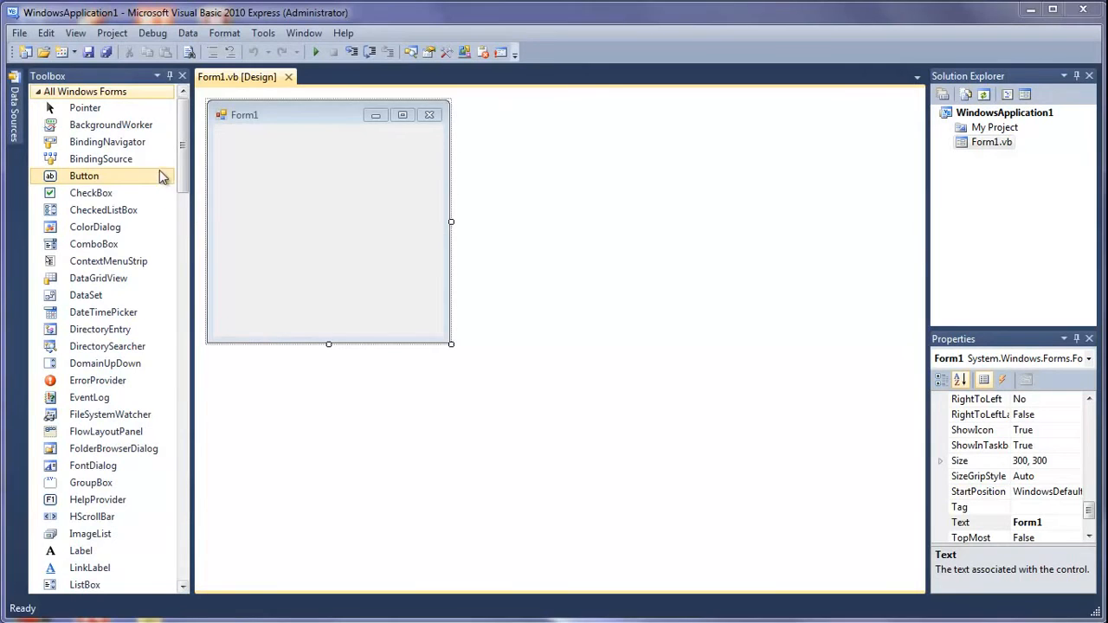
Draw a large 'Go' button, title the form 'String Splitting', and open its click handler.
left_click_drag(84, 176, 254, 144)
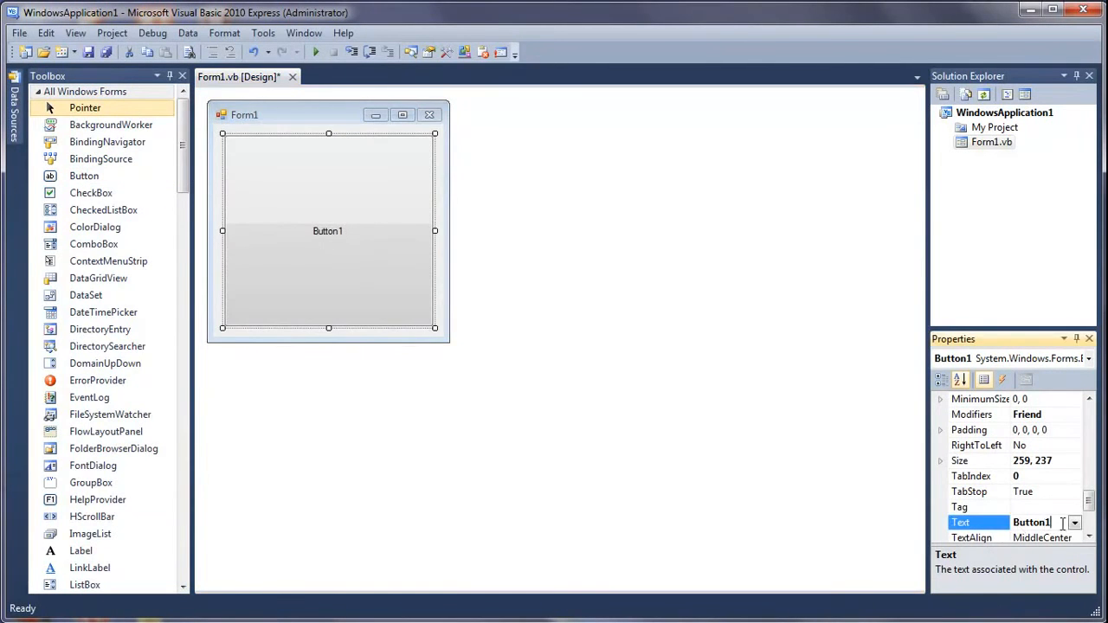
type("Go")
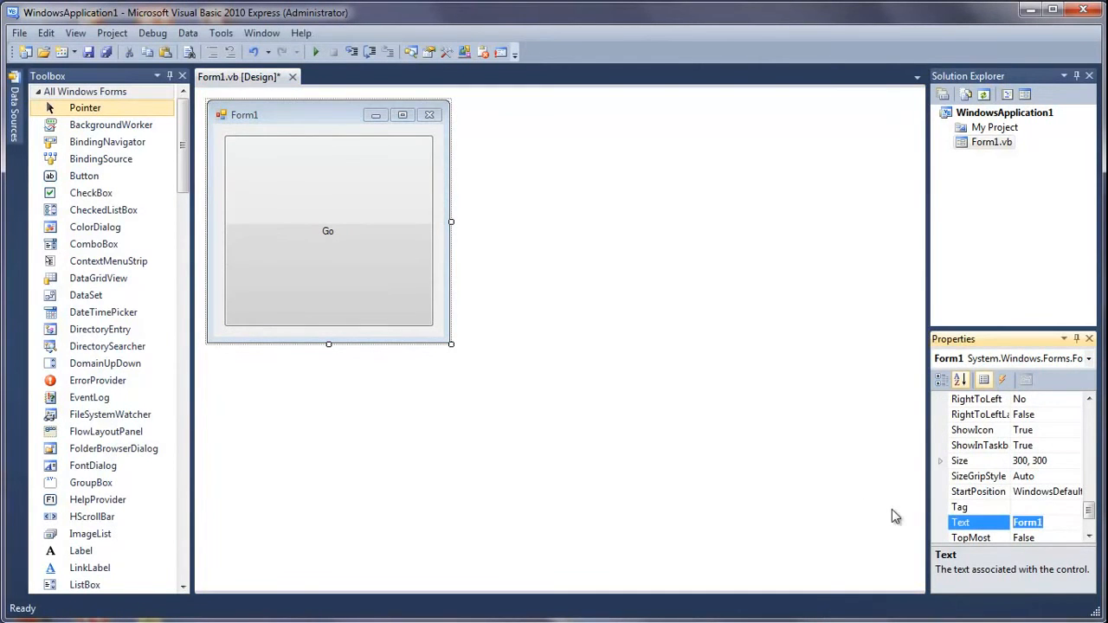
type("String Splitting")
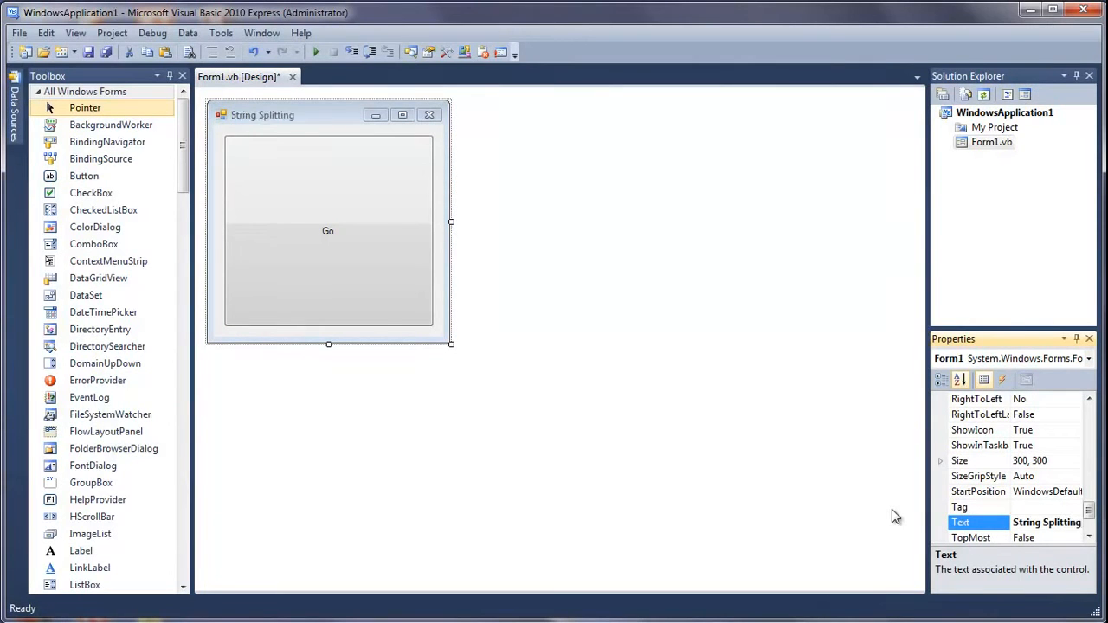
double_click(328, 231)
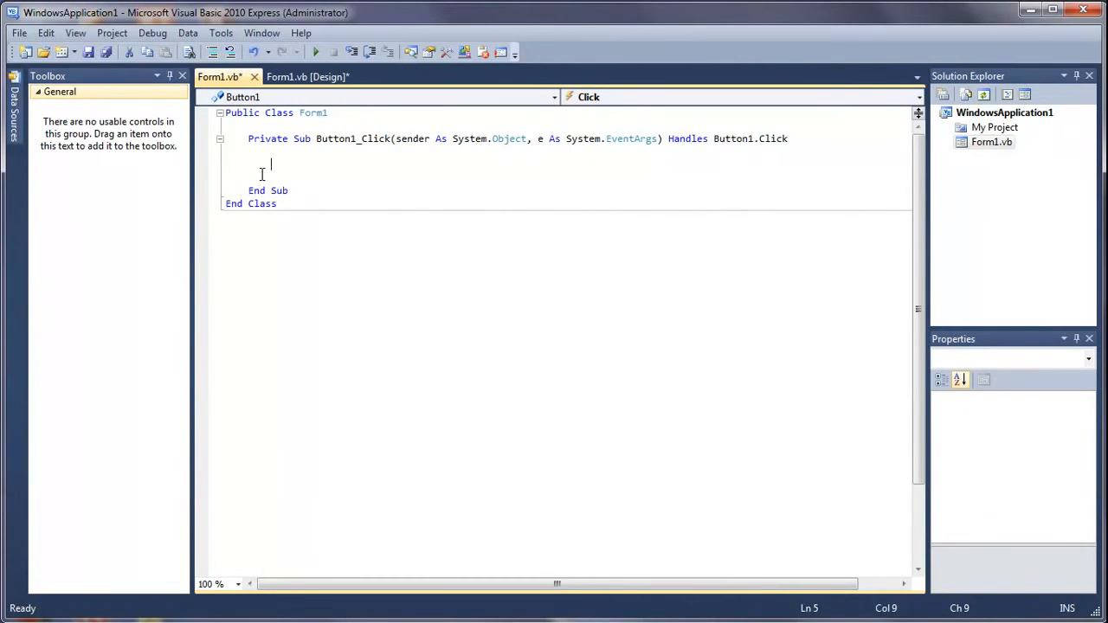
Declare Dim stringList As String = "Ben-Tom-Bill-Pete" in Button1_Click.
type("Dim")
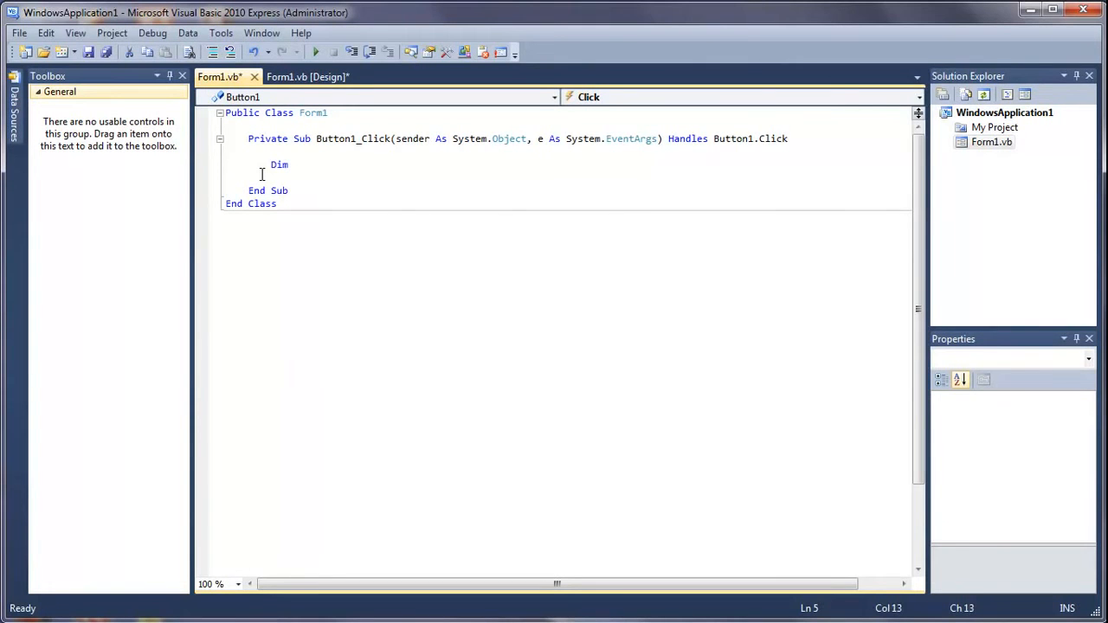
type("stringList As")
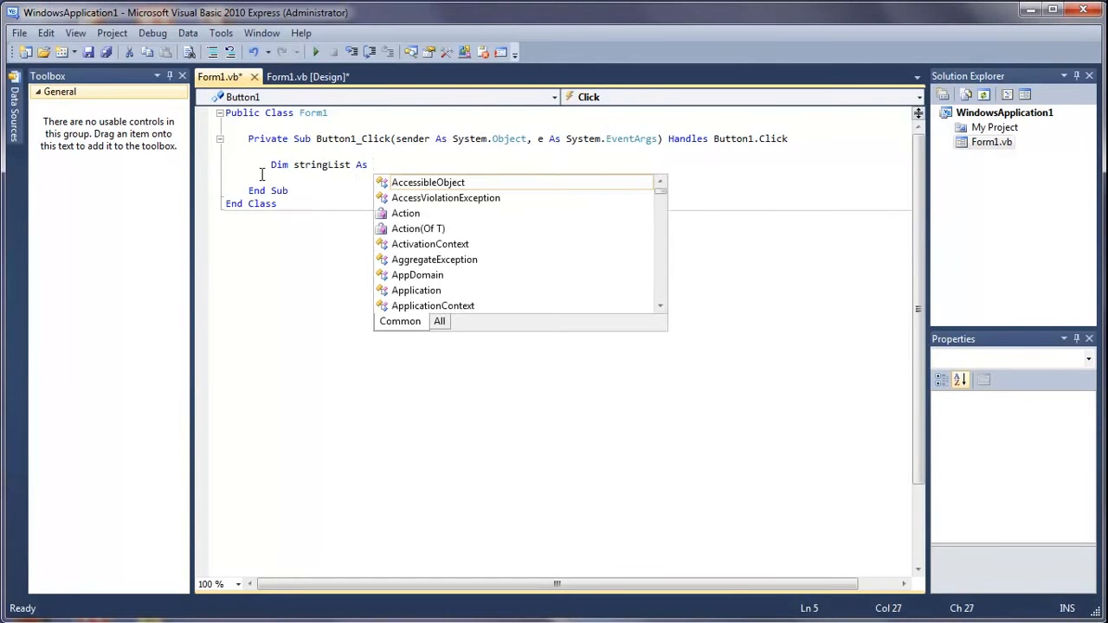
mouse_move(428, 183)
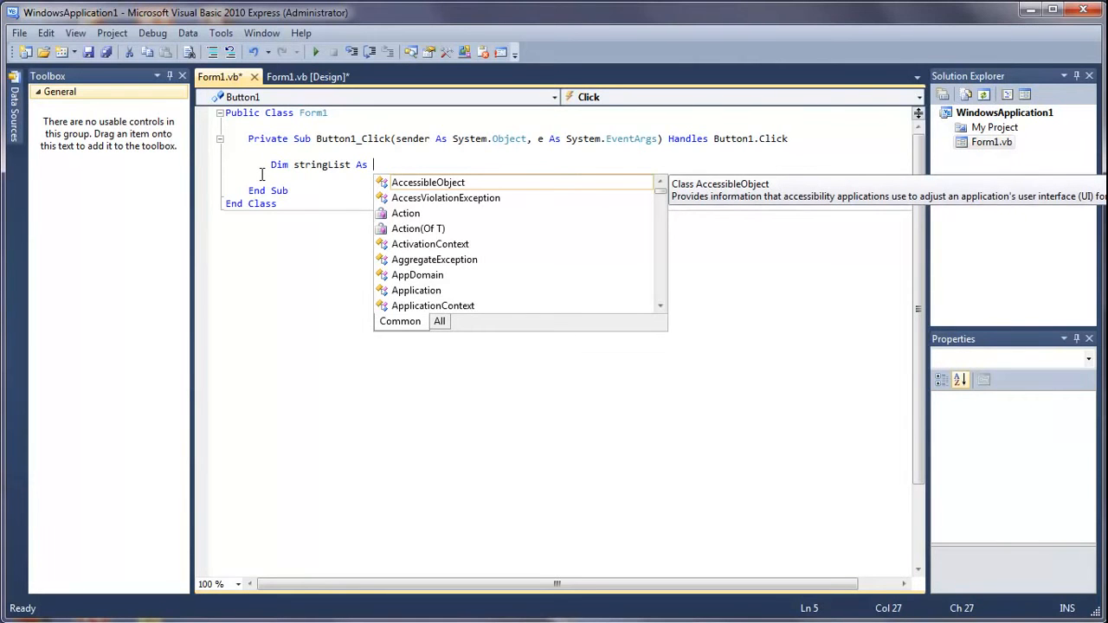
type("String")
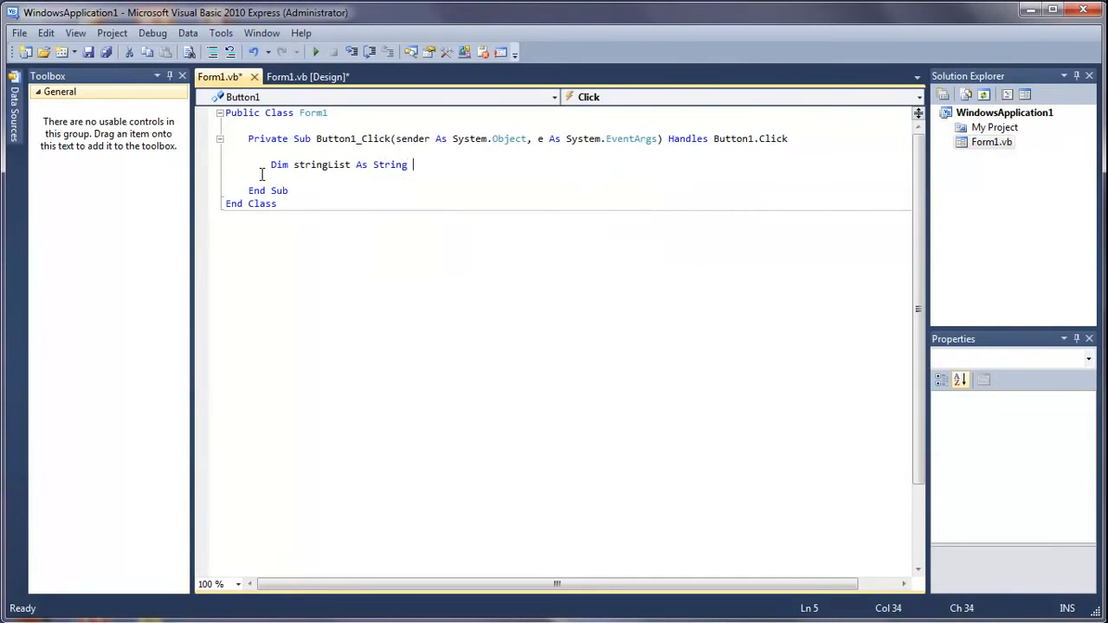
type("= \"\"")
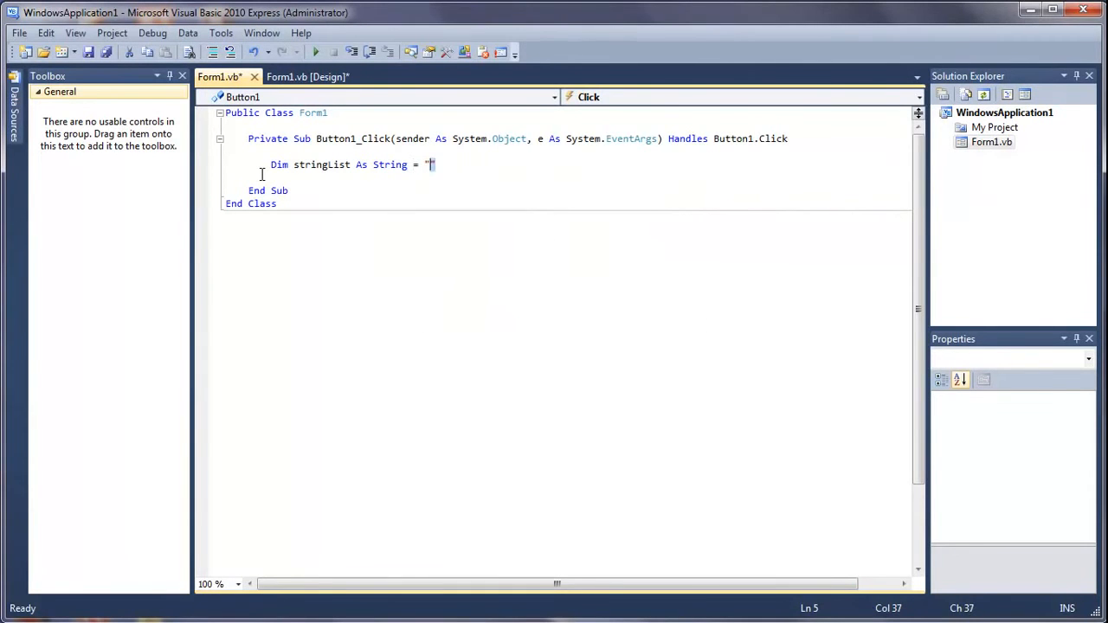
type("BEn")
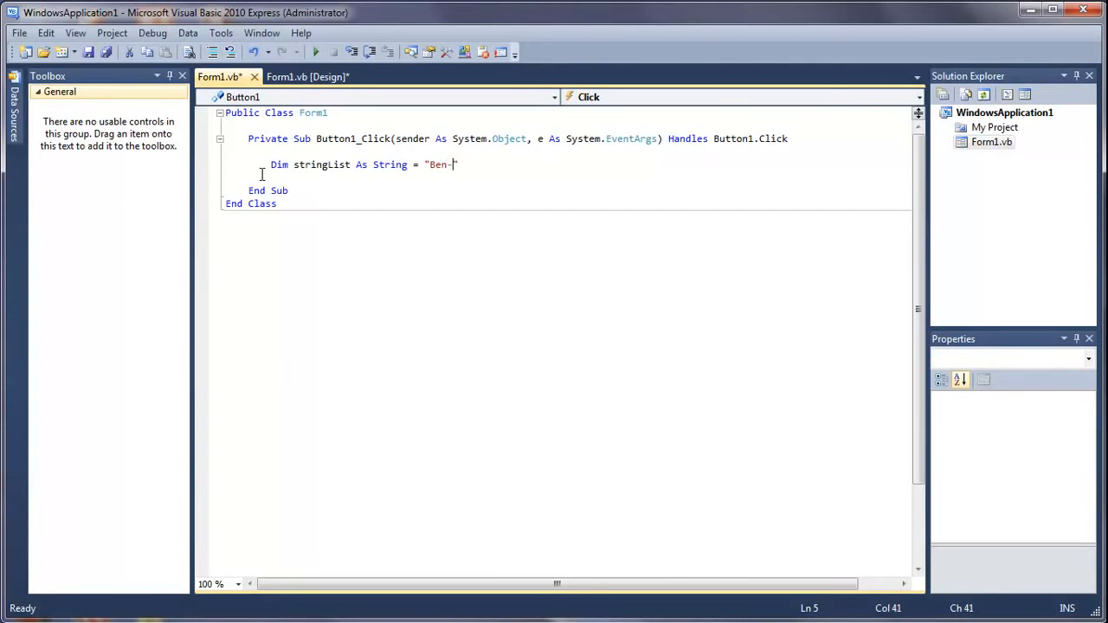
type("Tom-Bil")
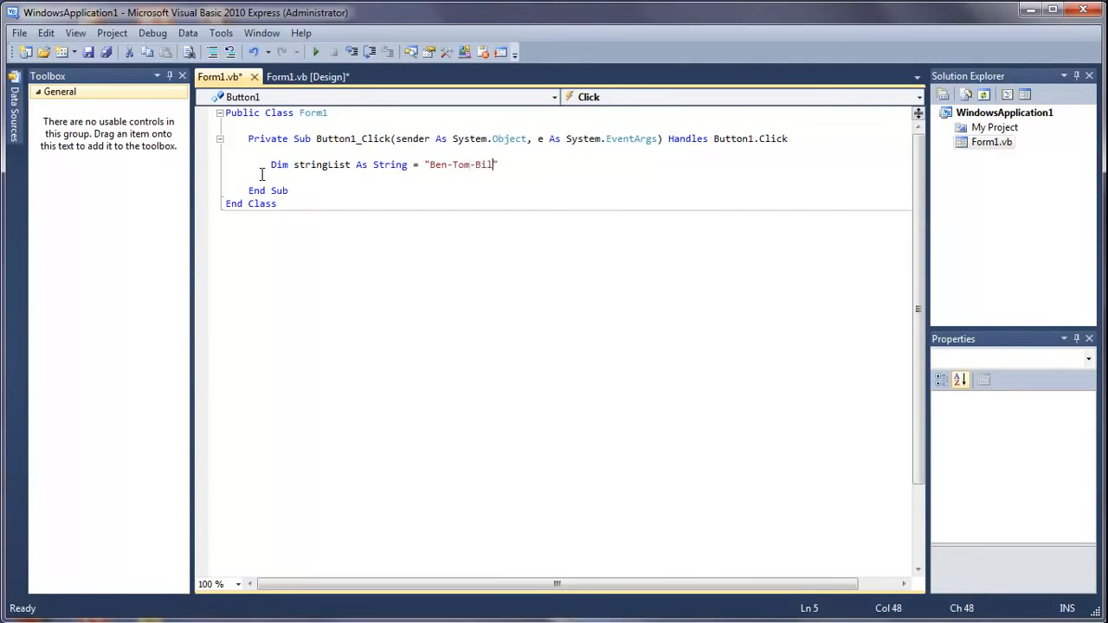
type("-Pe")
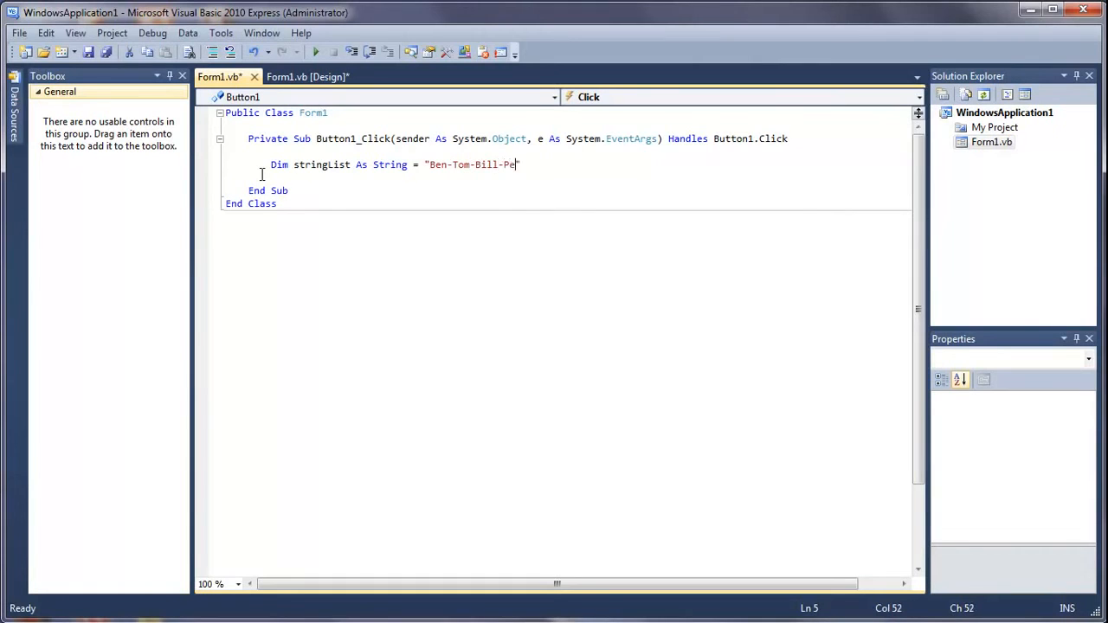
type("te\"")
type("Dim")
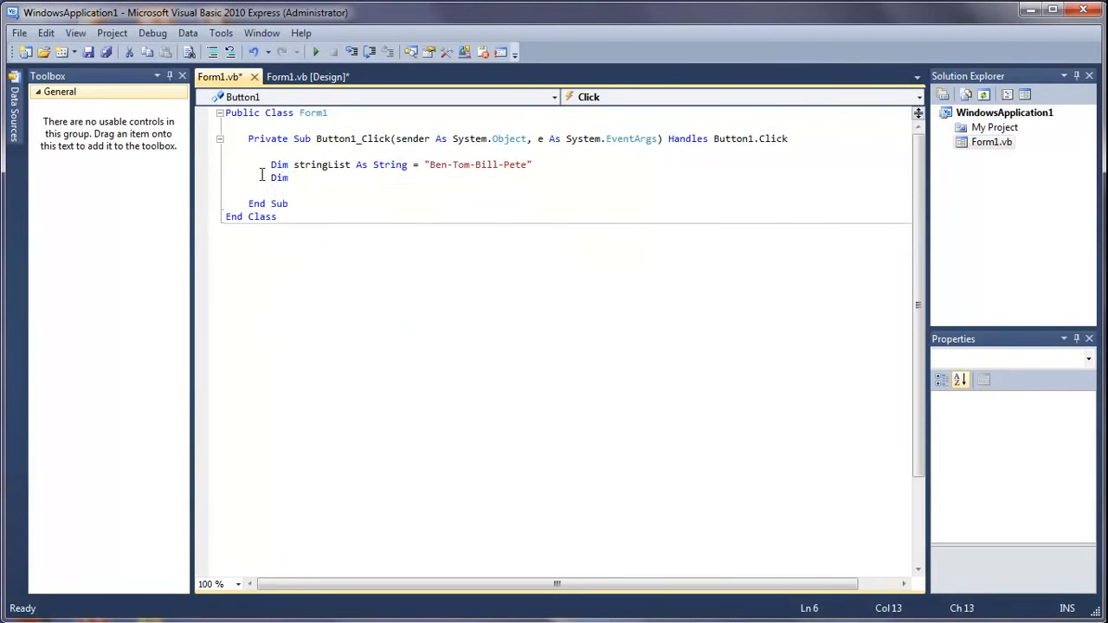
Add the line Dim arrayList() As String = stringList.Split("-") below the string declaration.
type("array")
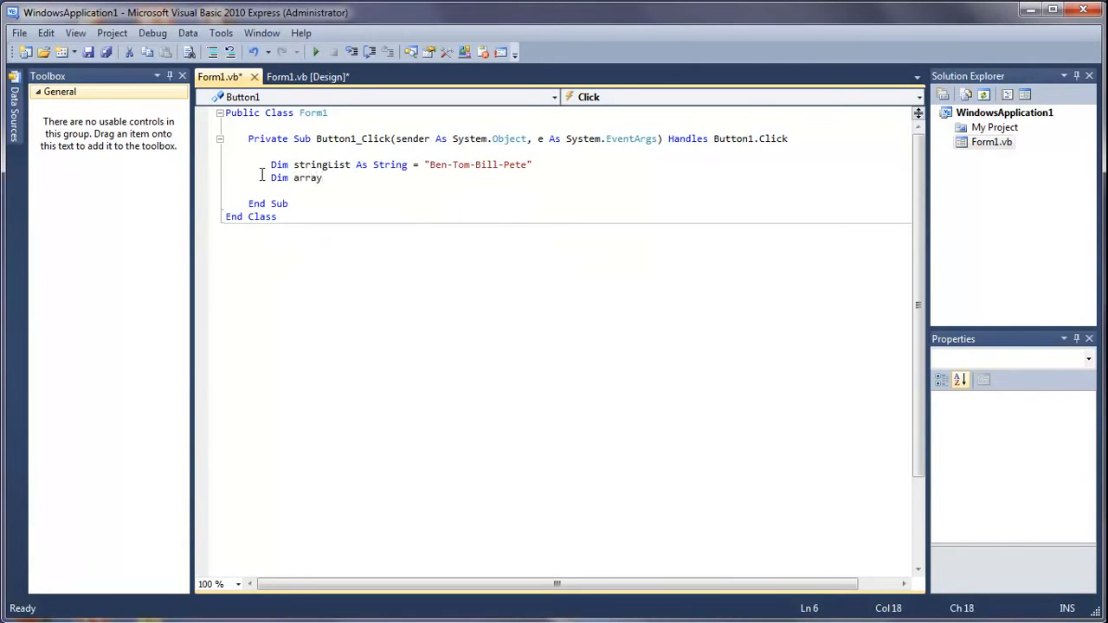
type("List")
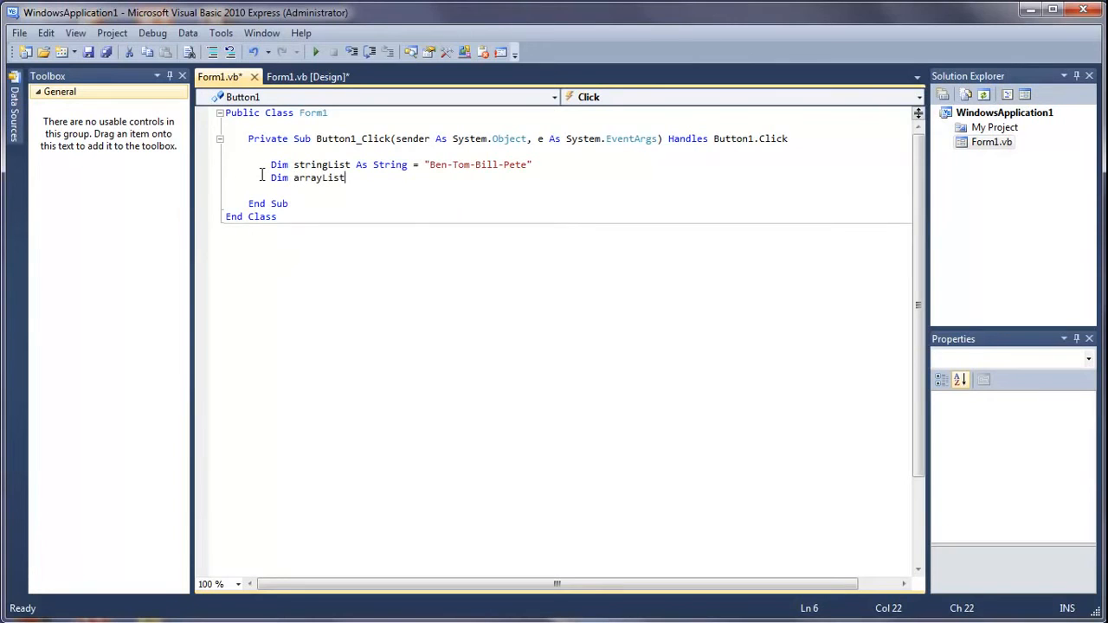
type("(")
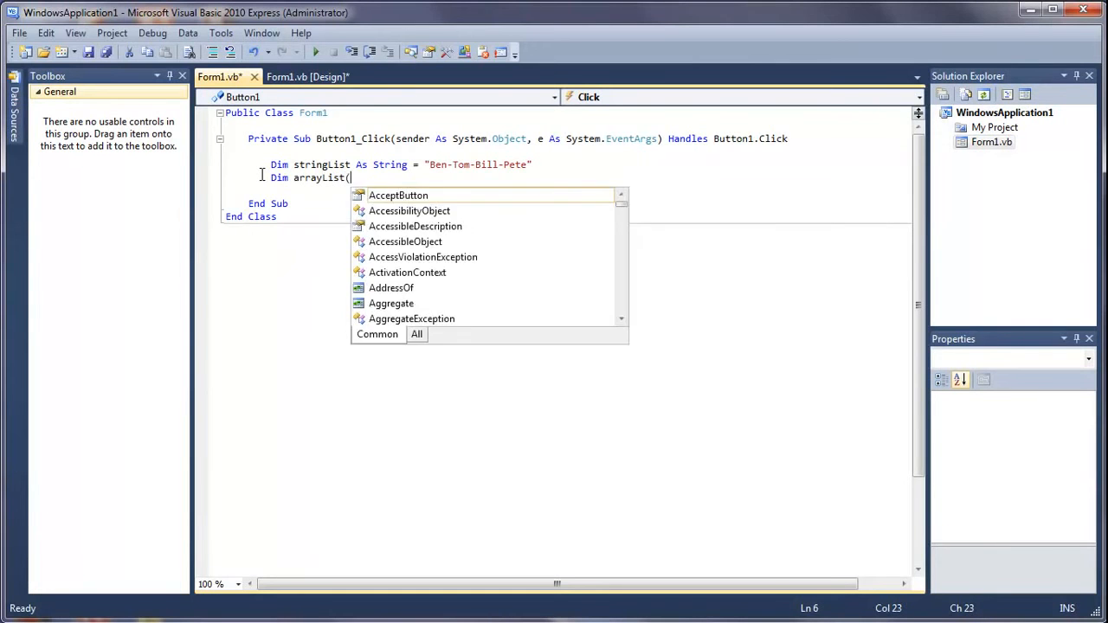
type(") As String =")
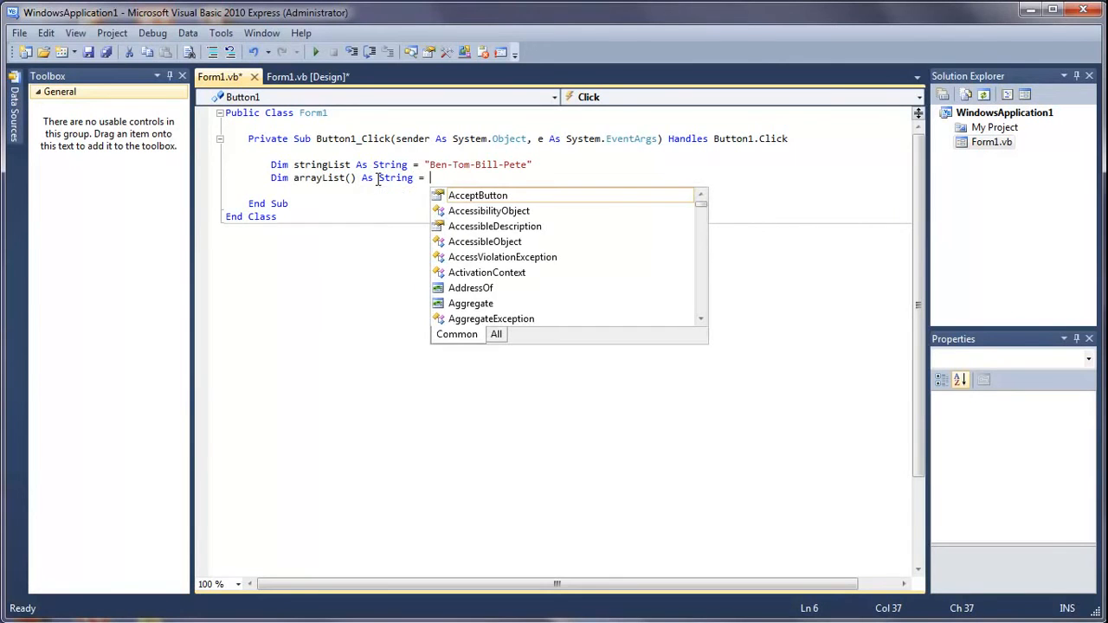
mouse_move(478, 195)
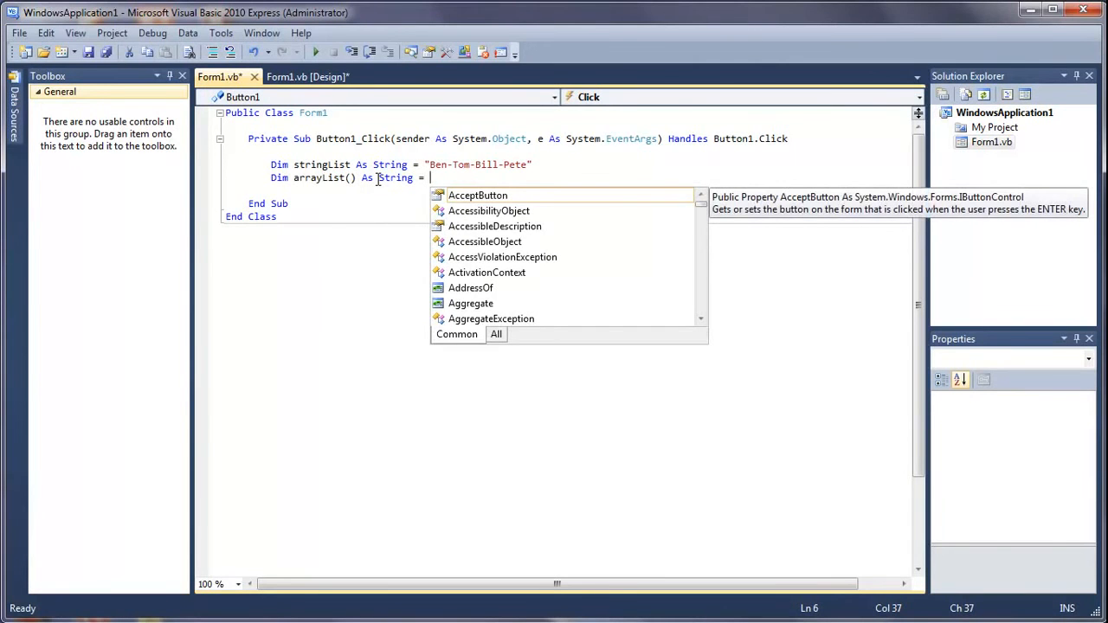
type("stringList.Split(")
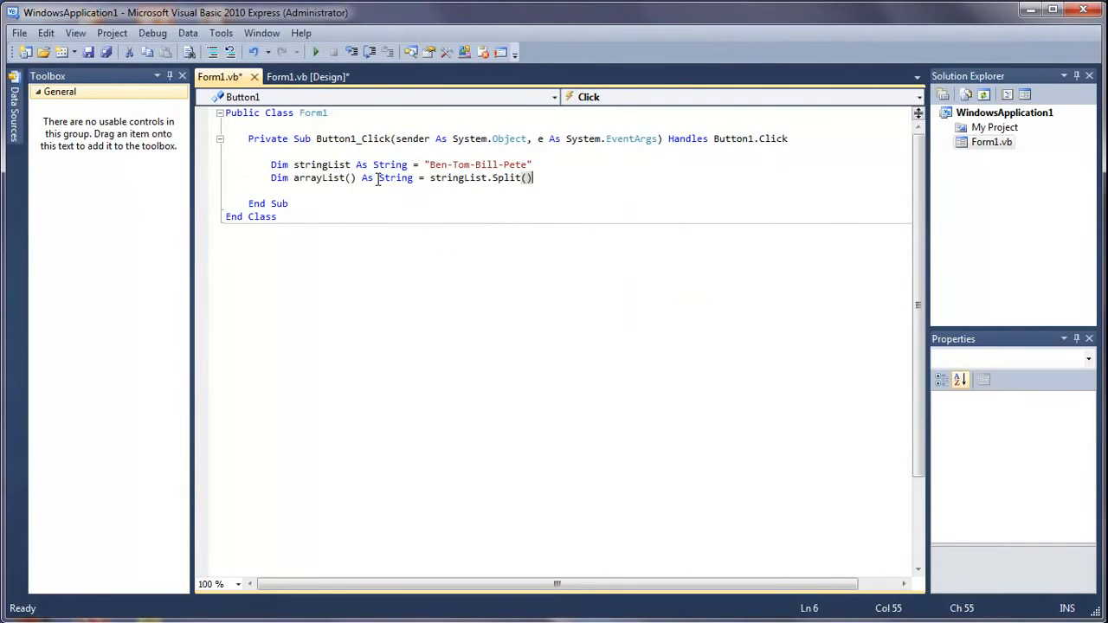
type("\"")
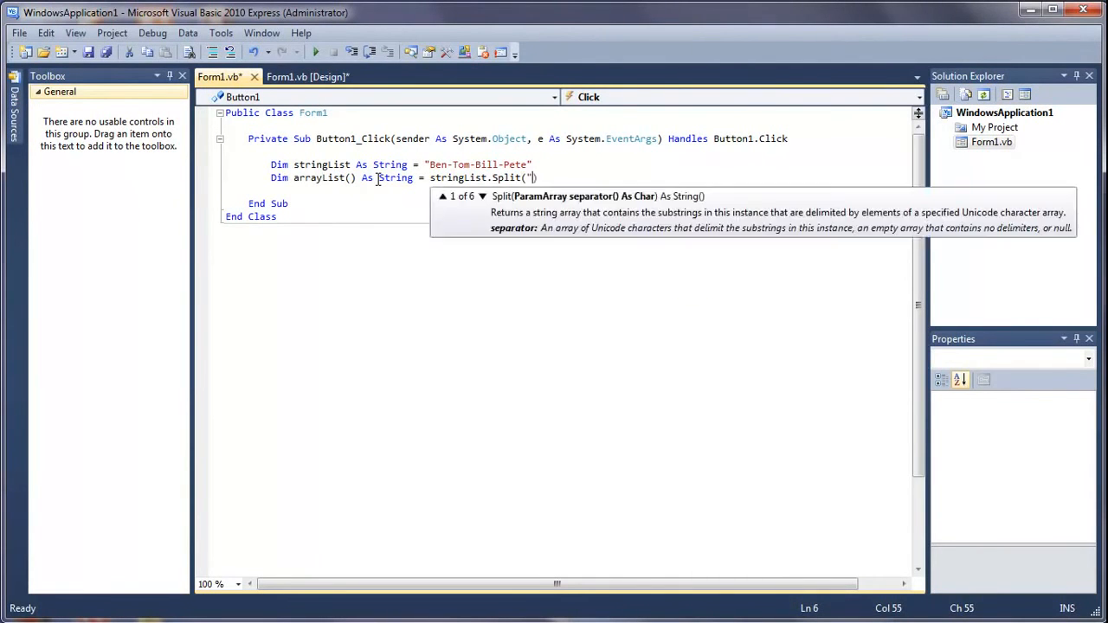
type("-")
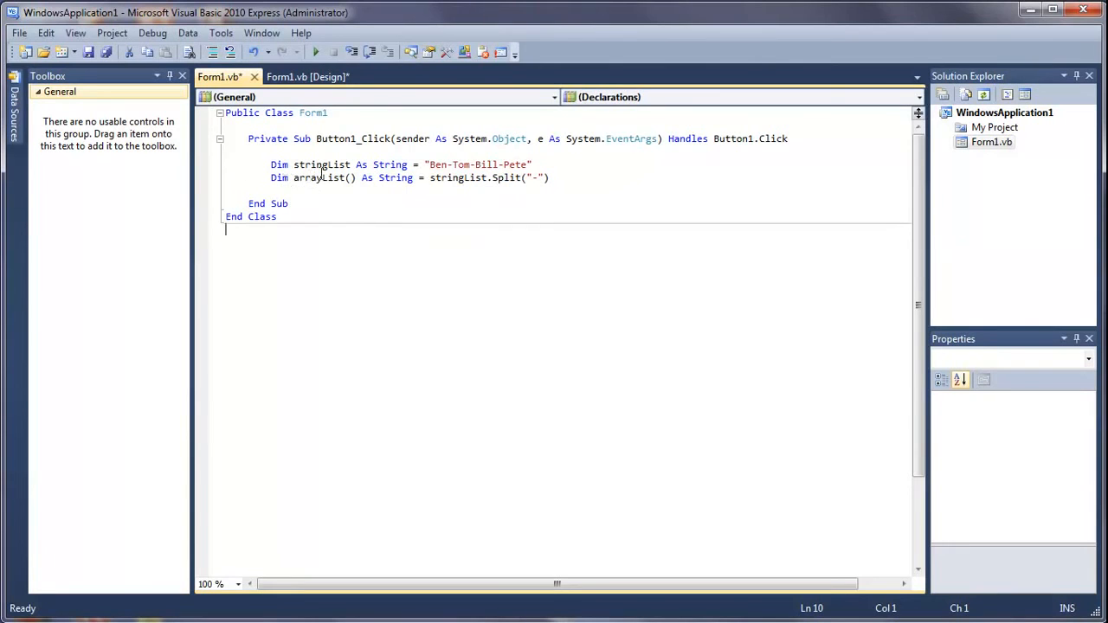
mouse_move(465, 143)
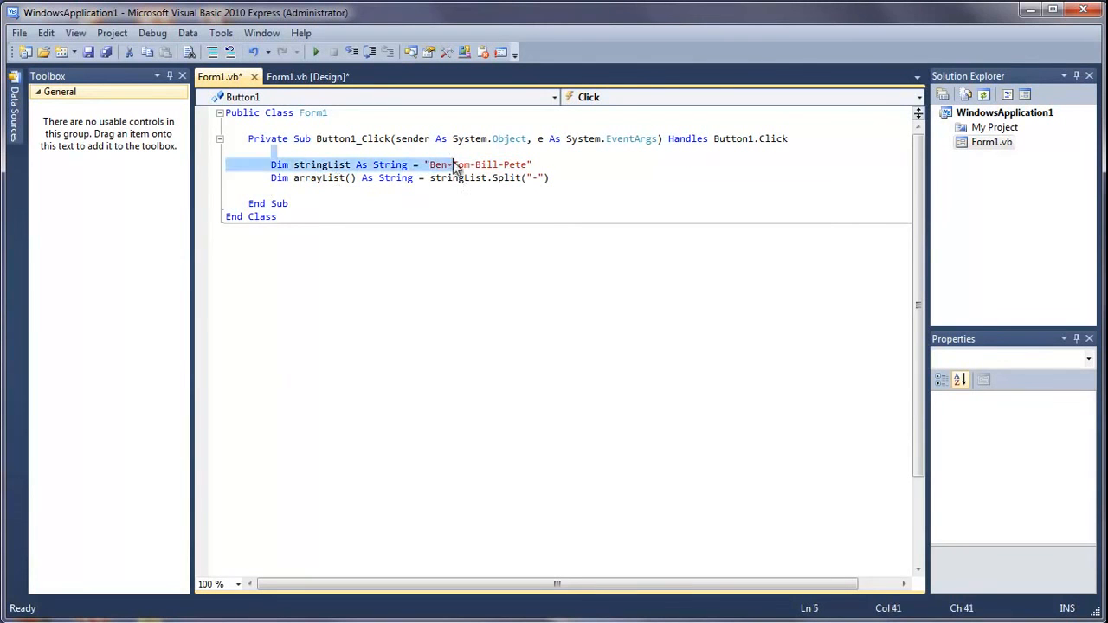
left_click(448, 164)
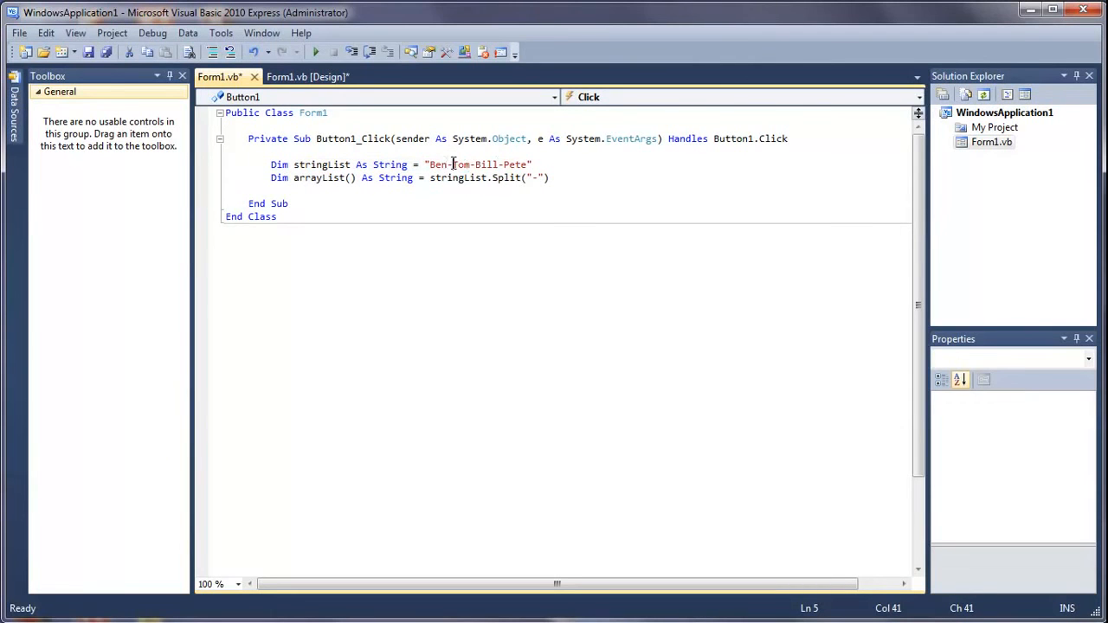
mouse_move(501, 159)
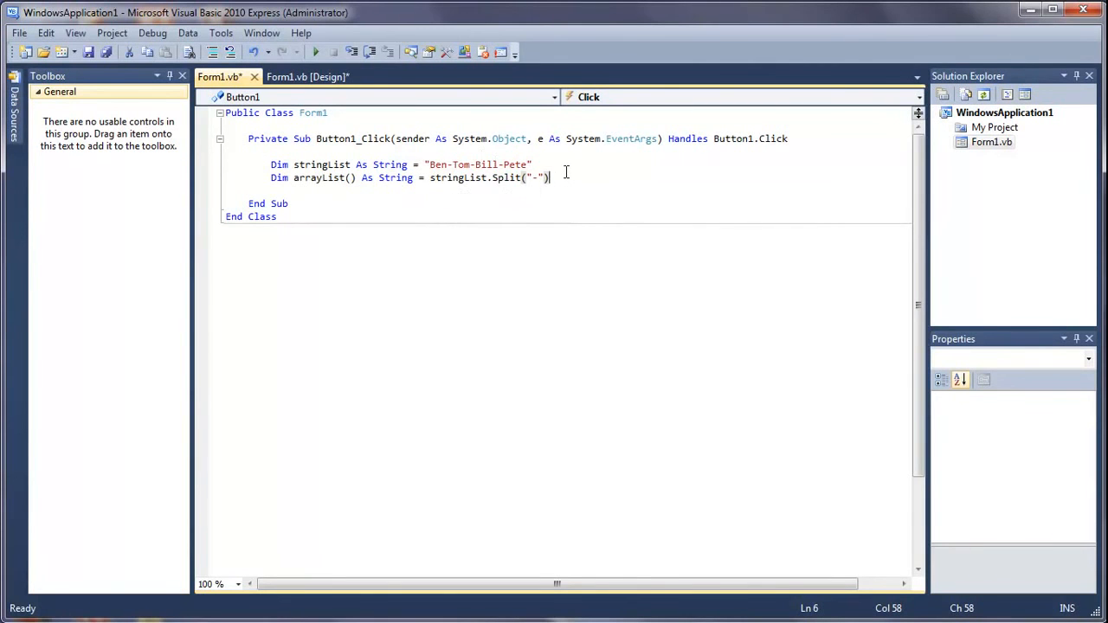
Start a MessageBox.Show() call in the click handler, removing the stray zero.
type("Mes")
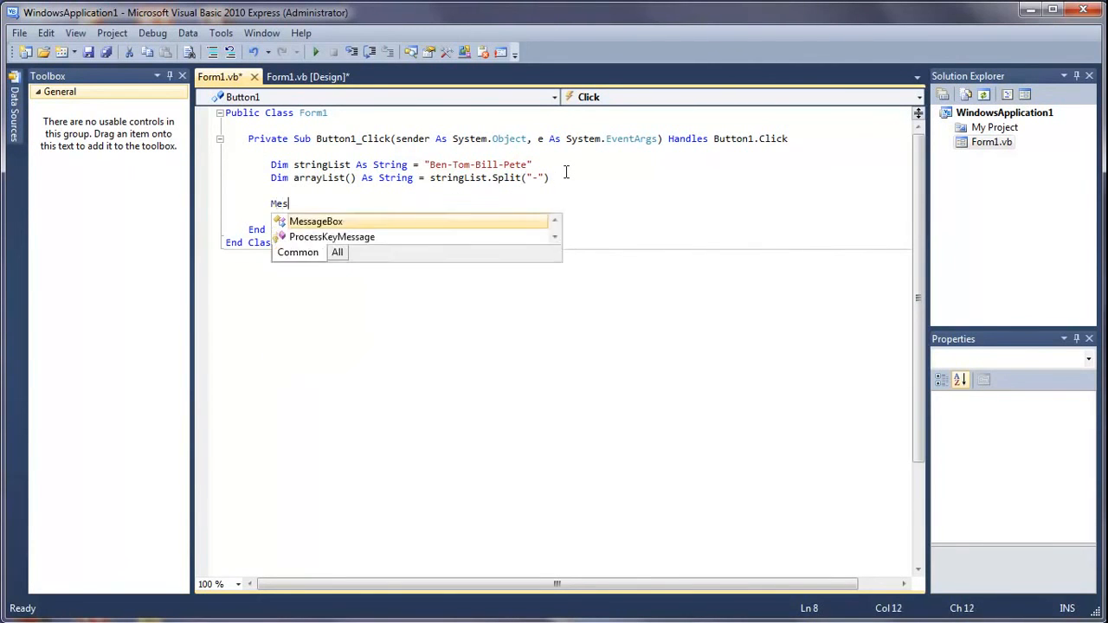
type("sg")
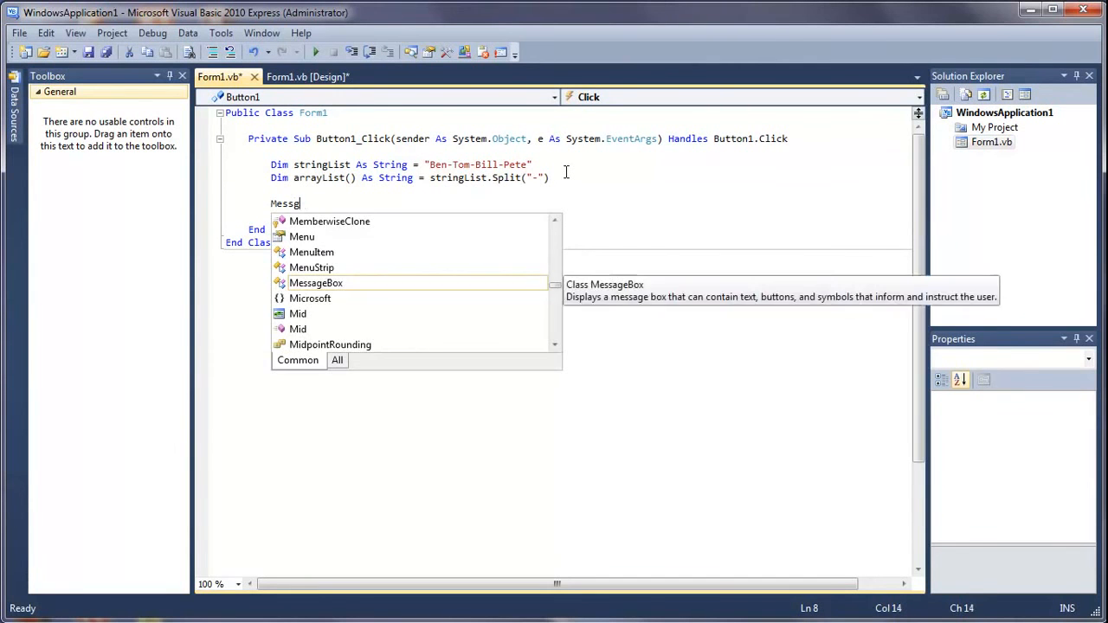
type("box")
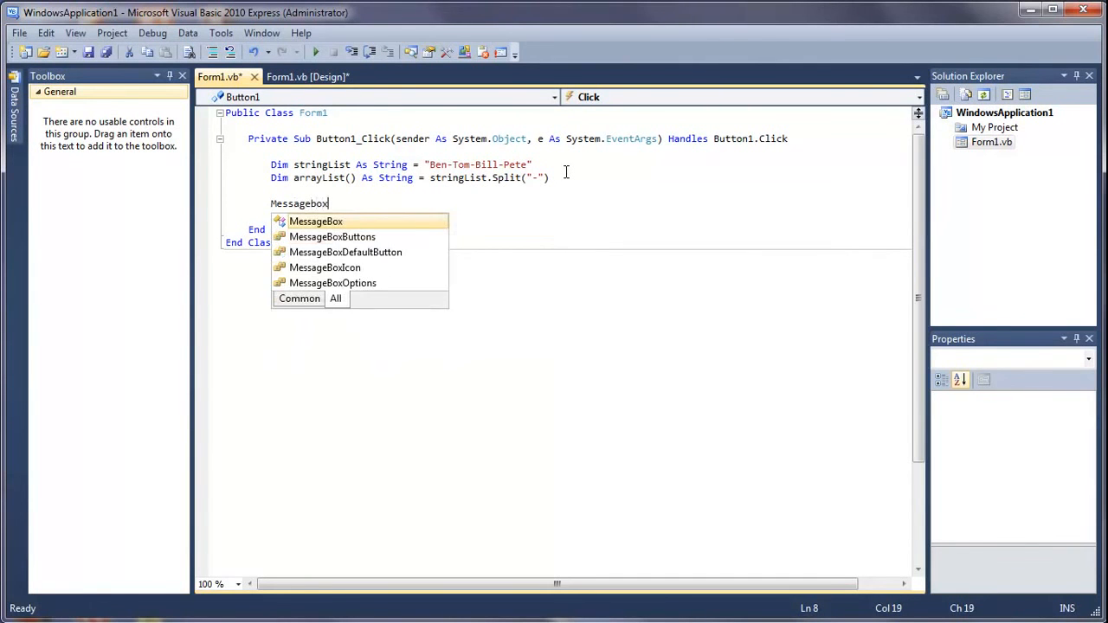
type(".Show(0")
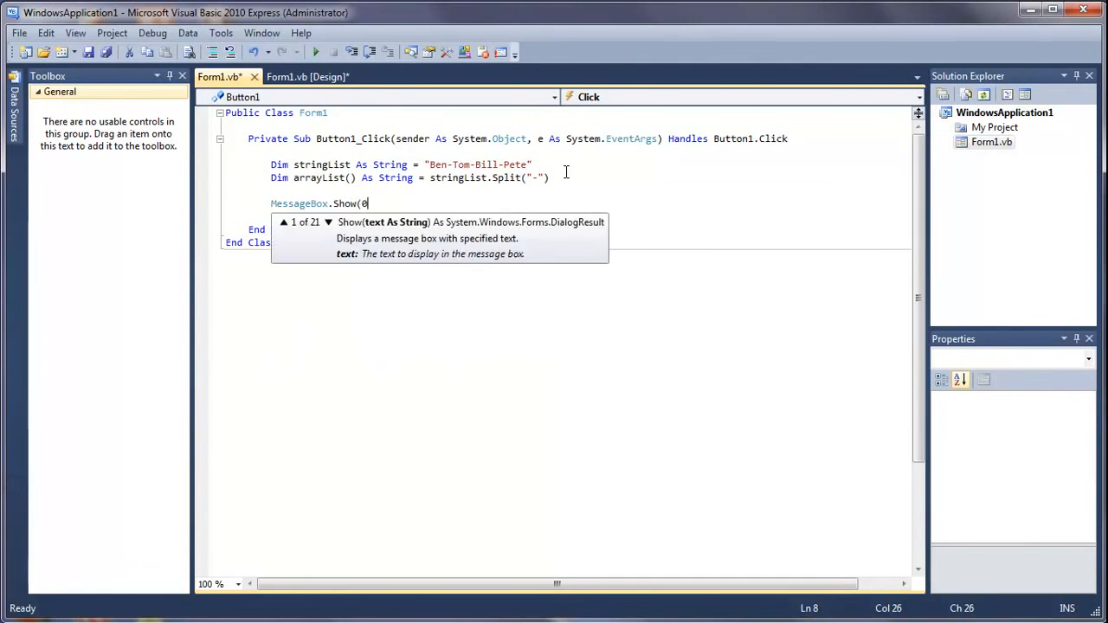
key("Backspace")
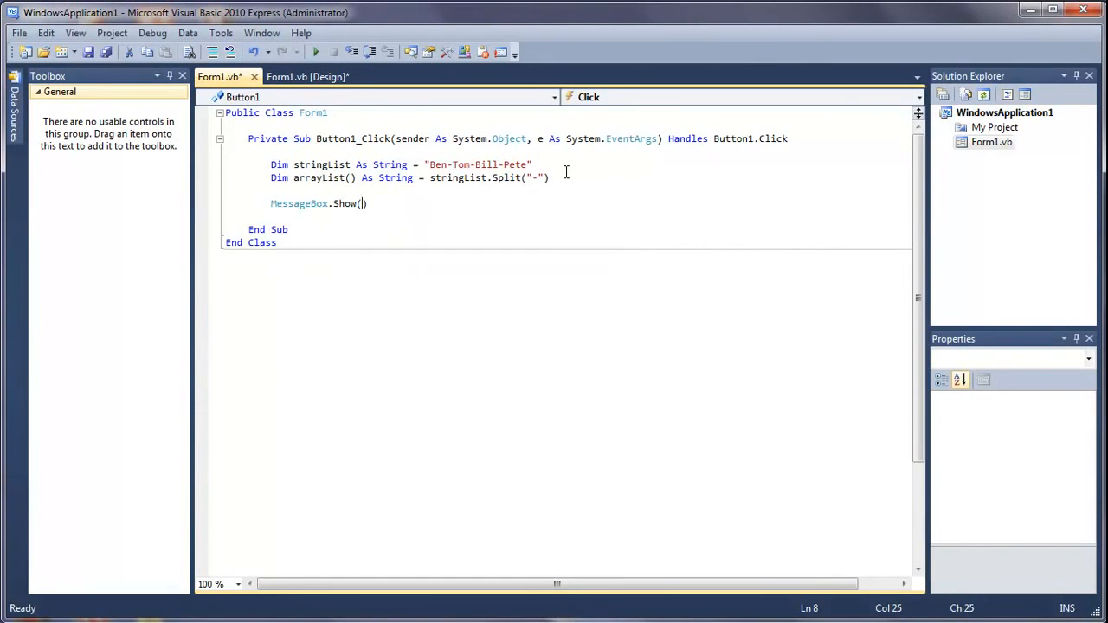
Show arrayList(0) in the message, run the app, and confirm it displays Ben.
type("array")
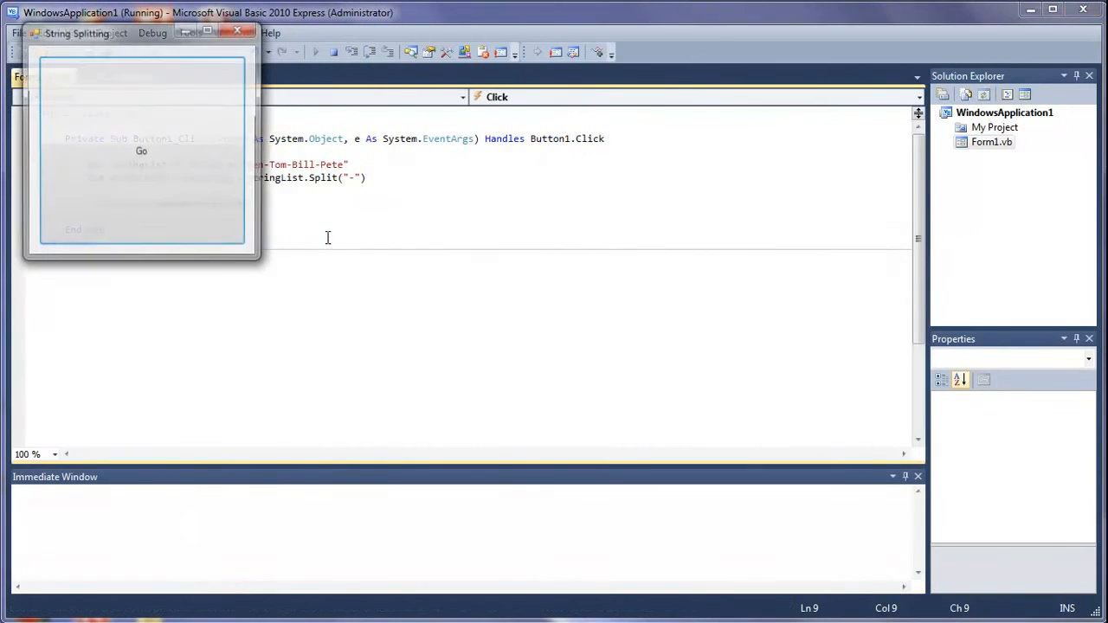
left_click(141, 151)
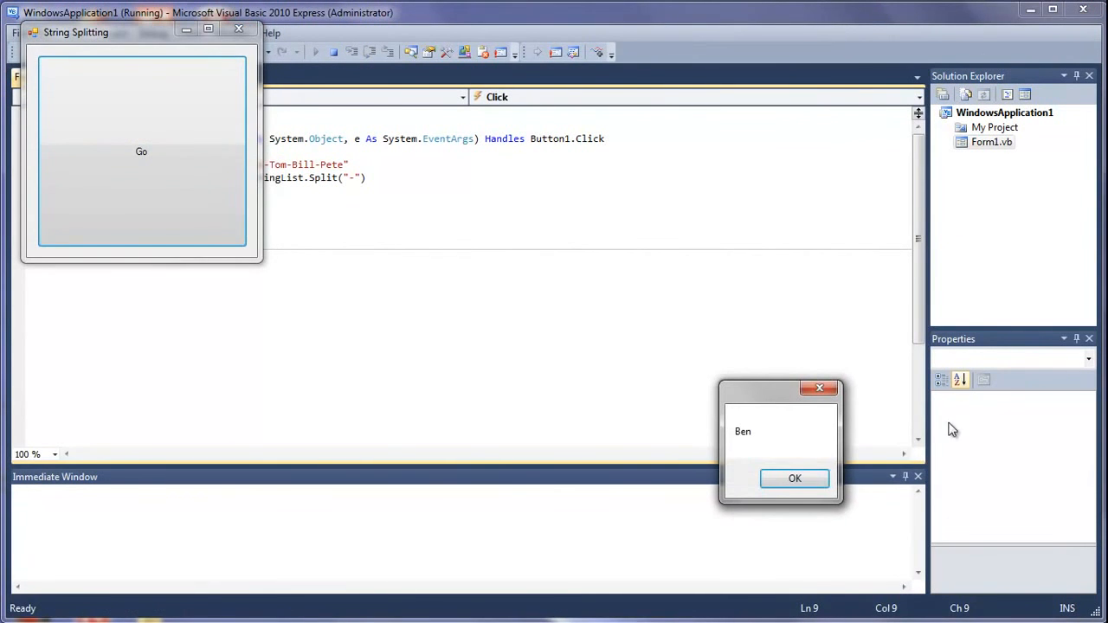
left_click(794, 478)
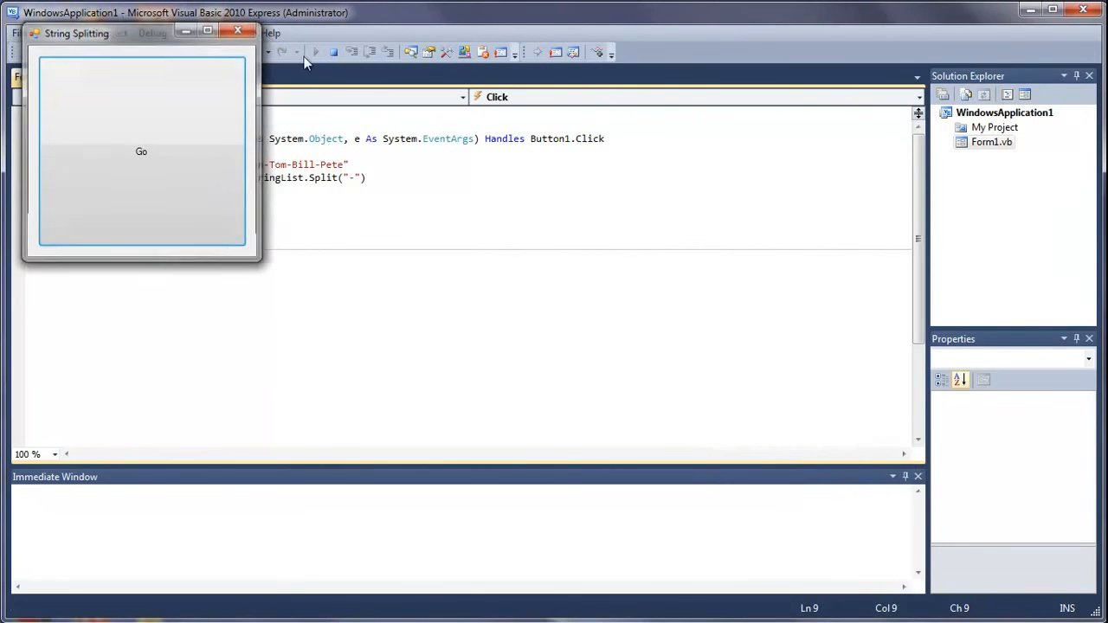
Change the message to arrayList(2), rerun the app, and close the resulting form.
left_click(239, 33)
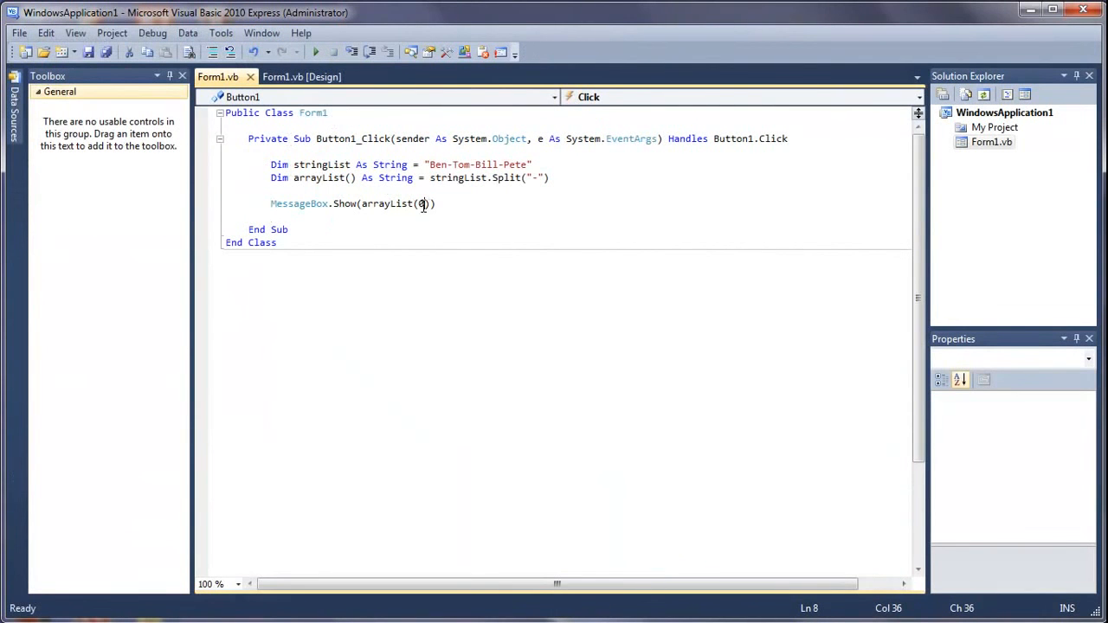
type("2")
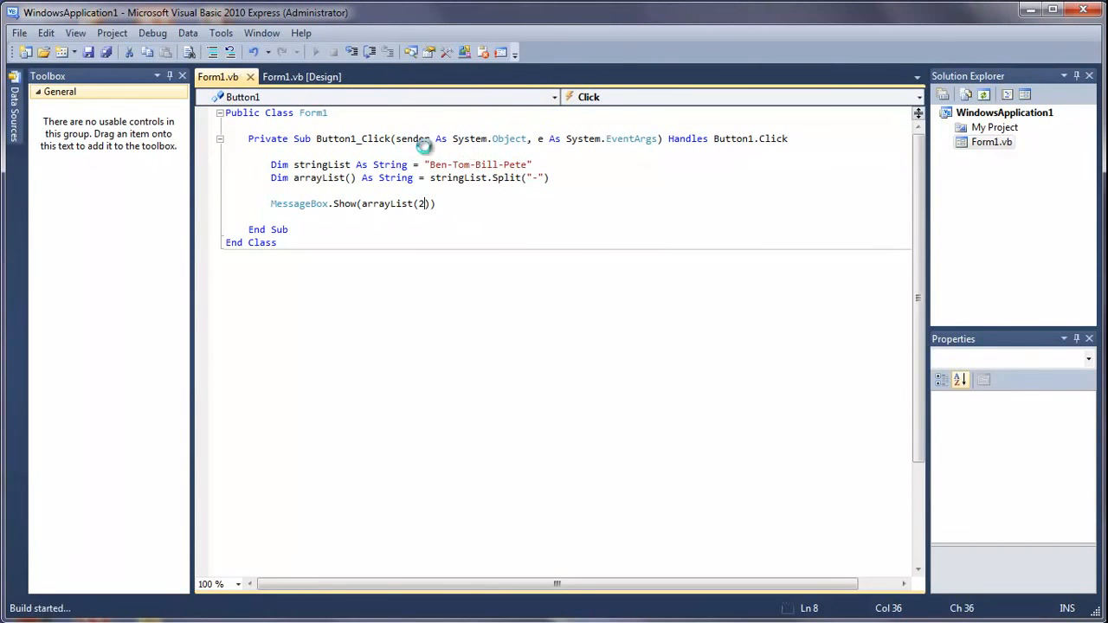
key("F5")
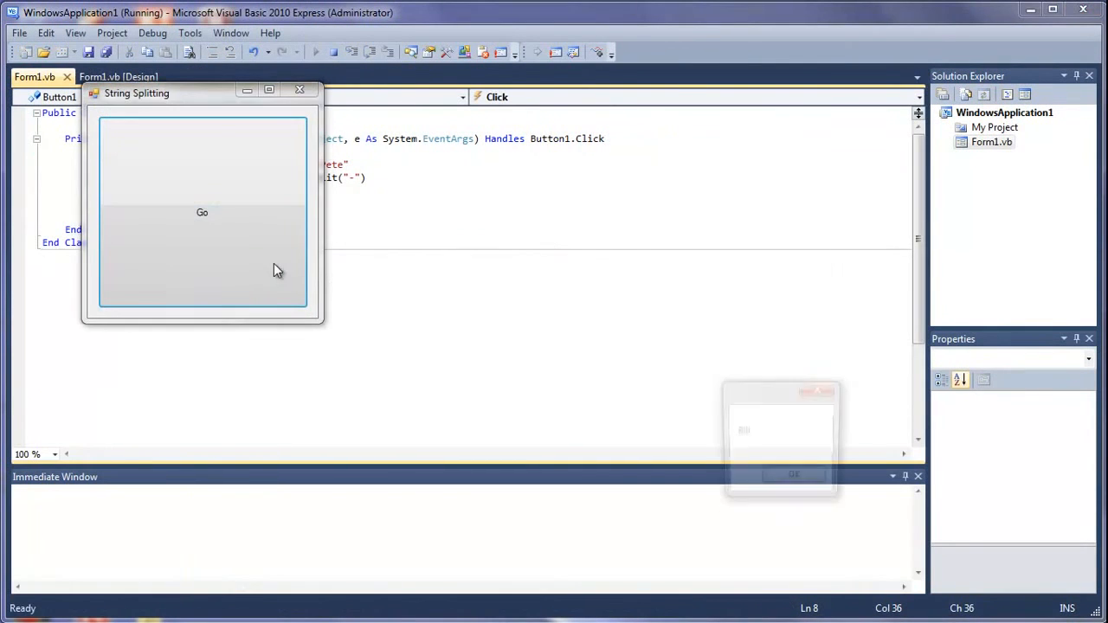
left_click(794, 473)
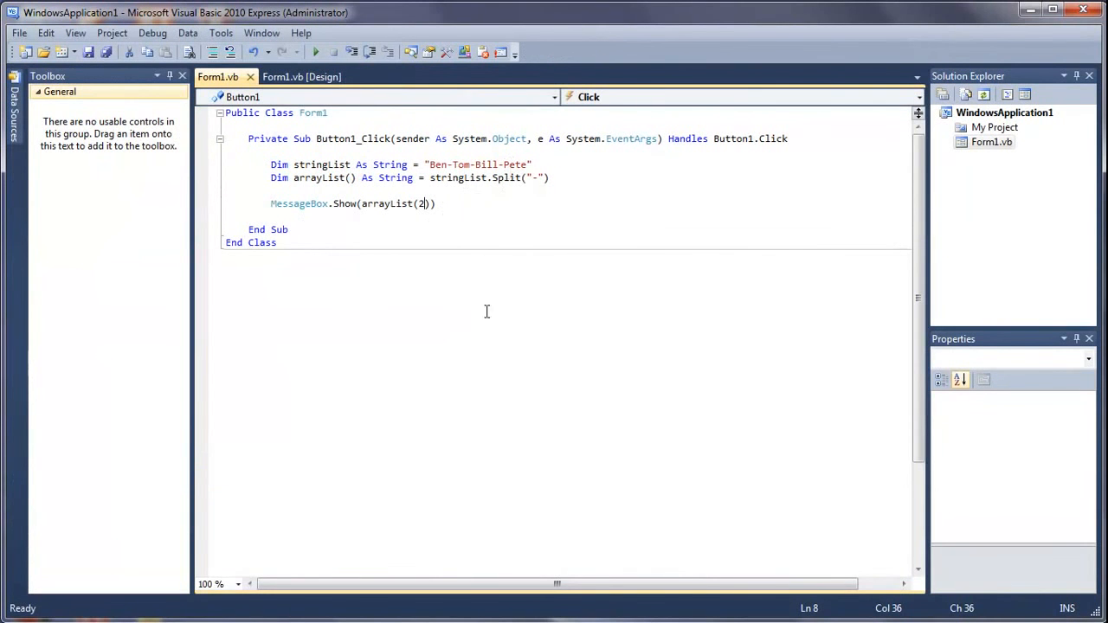
mouse_move(479, 312)
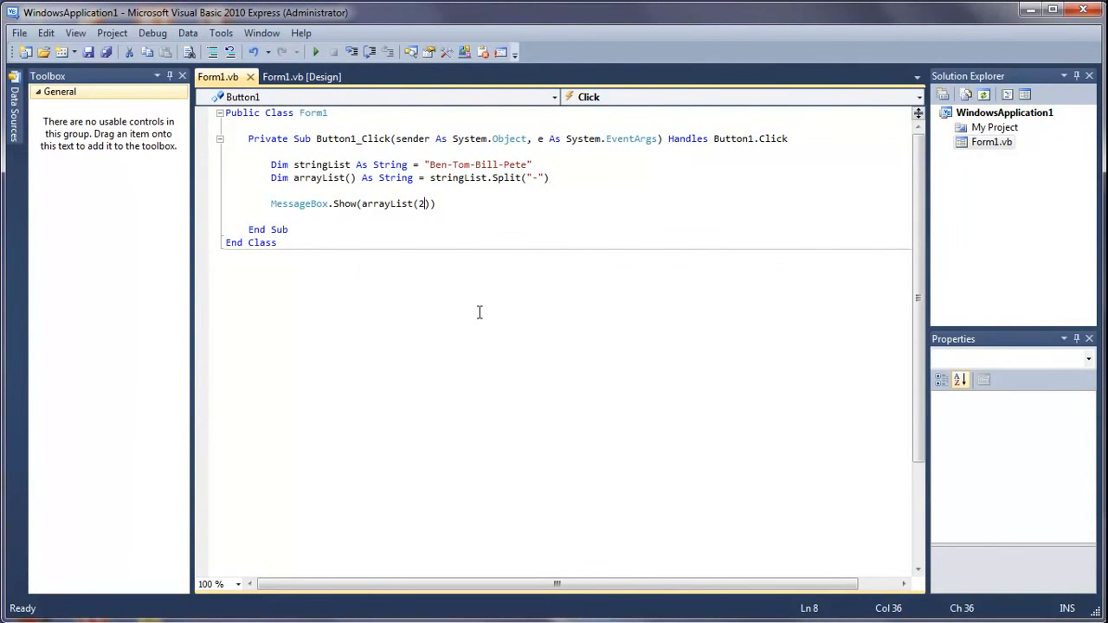